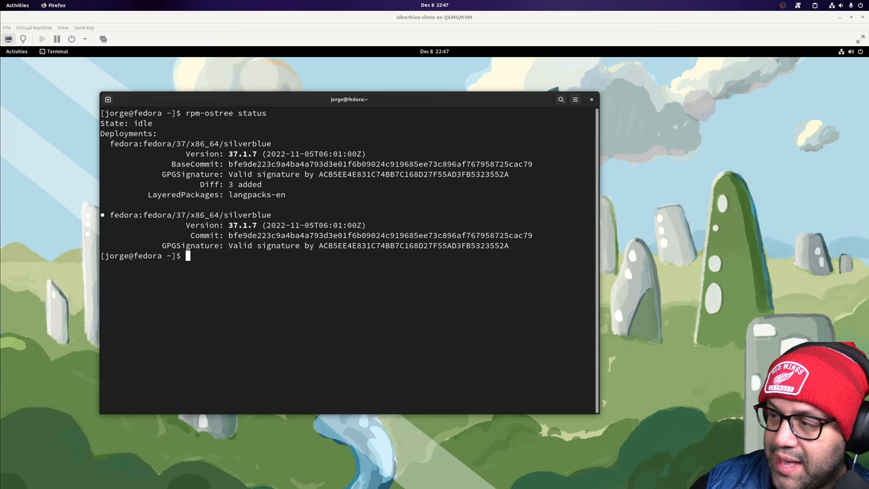
- Run 'sudo rpm-ostree rebase --experimental ostree-unverified-registry:ghcr.io/ublue-os/ubuntu:latest' to start pulling the image layers
text(sudo rpm-ostree rebase --experimental ostree-unverified-registry:ghcr.io/ublue-os/ubuntu:latest)
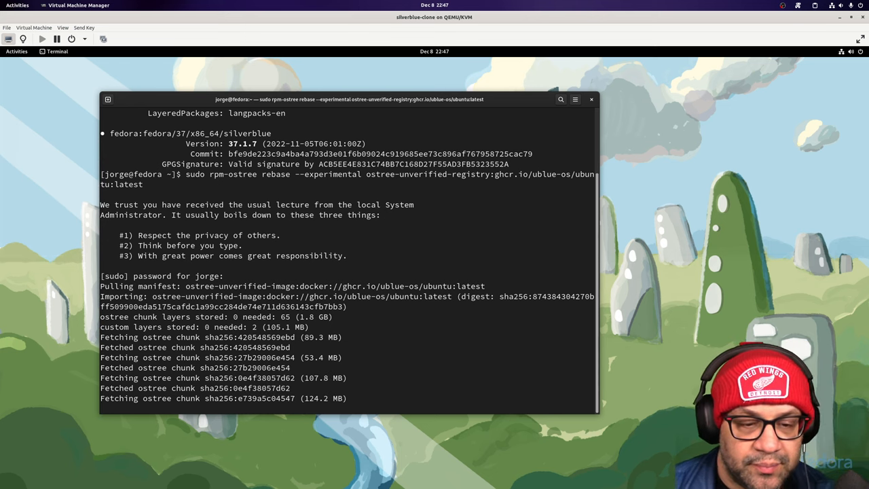
scroll(down, 3)
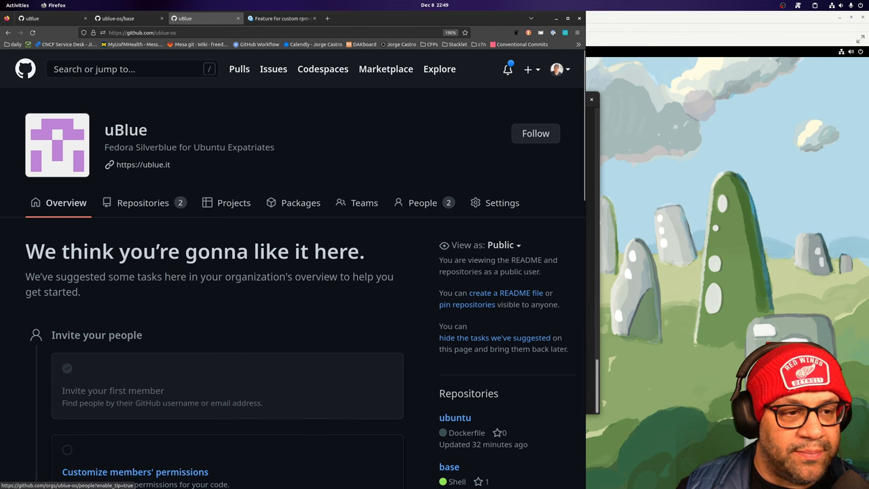
- Go into the 'base' repository listed on the uBlue organization page
click(141, 203)
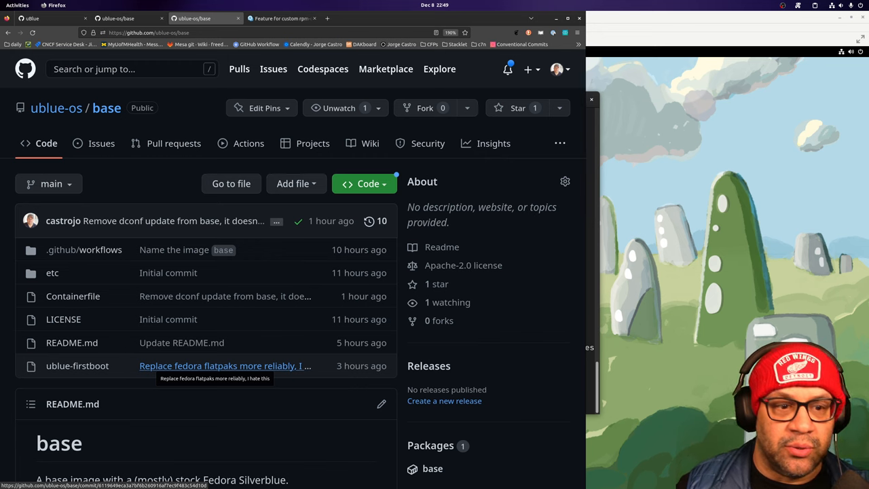
mouse_move(73, 296)
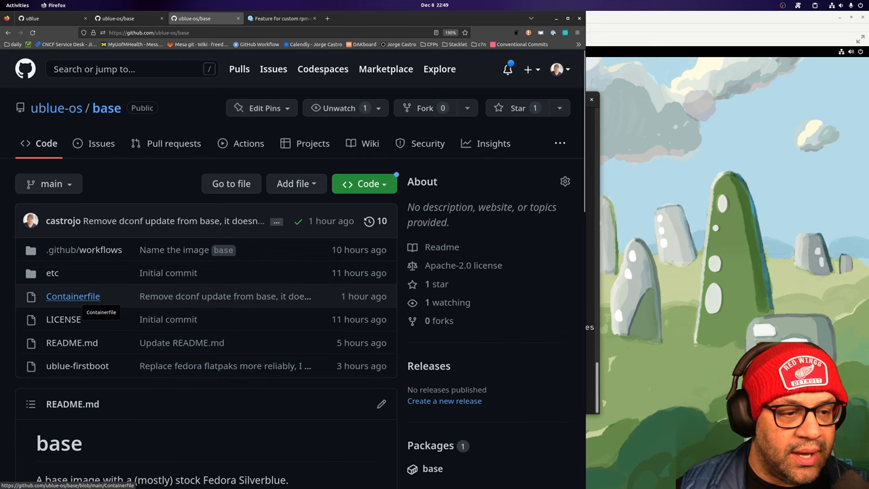
- View the base image's Containerfile before returning to the uBlue organization overview
click(73, 296)
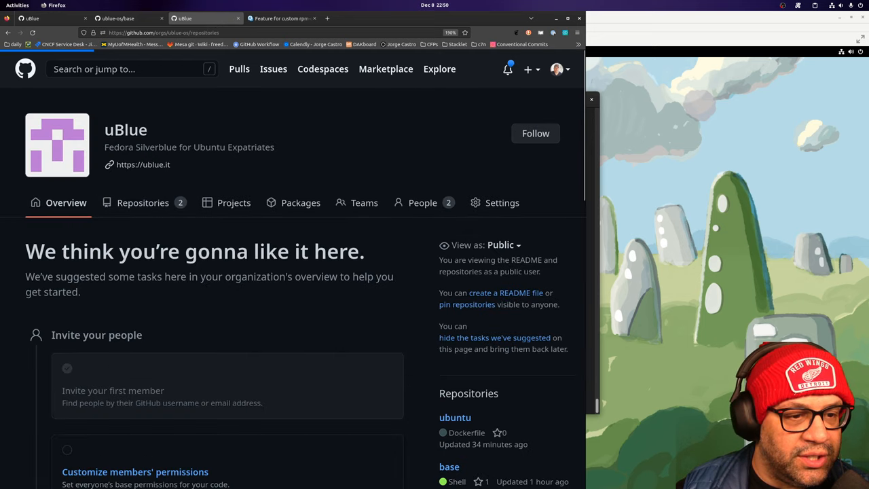
- Bring up the ubuntu repository's Containerfile, which builds on the base image, in github.dev
click(143, 202)
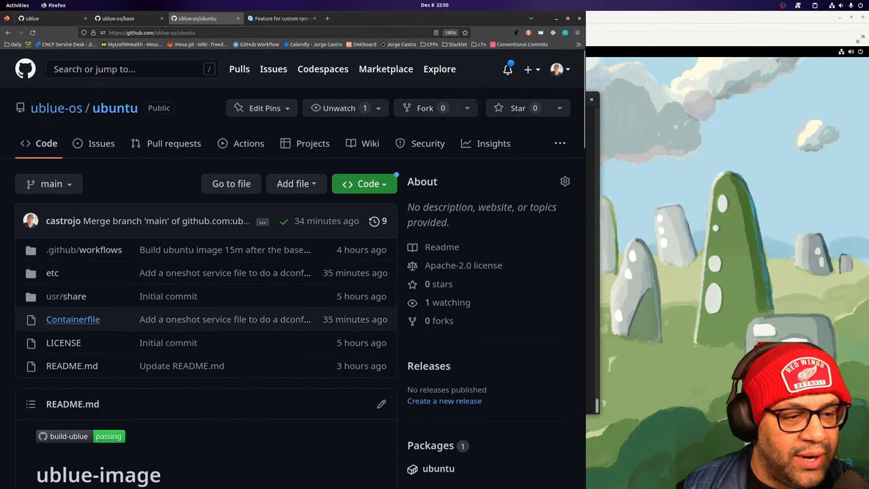
click(74, 319)
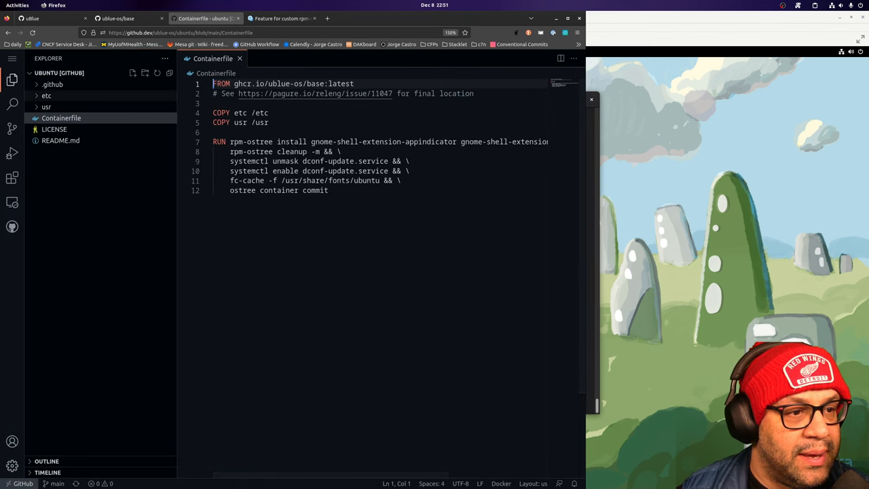
- Expand etc > dconf to reach the 01-ublue file holding the image's GNOME defaults
click(46, 95)
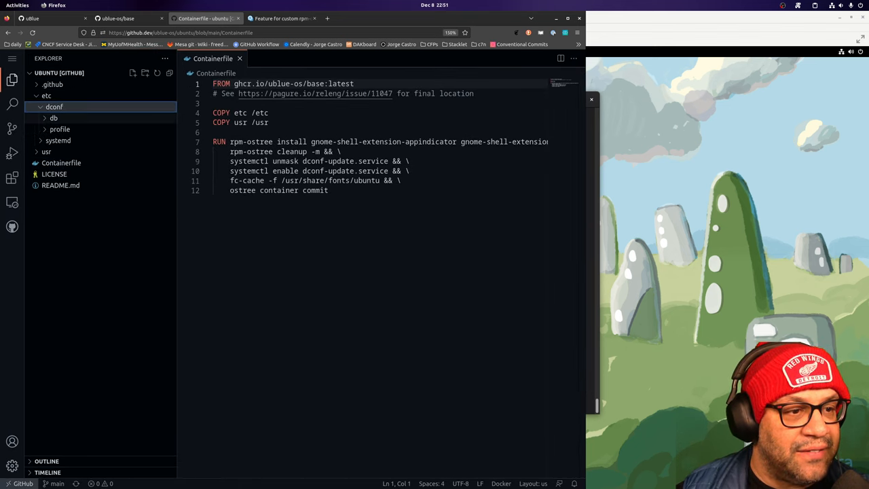
click(66, 129)
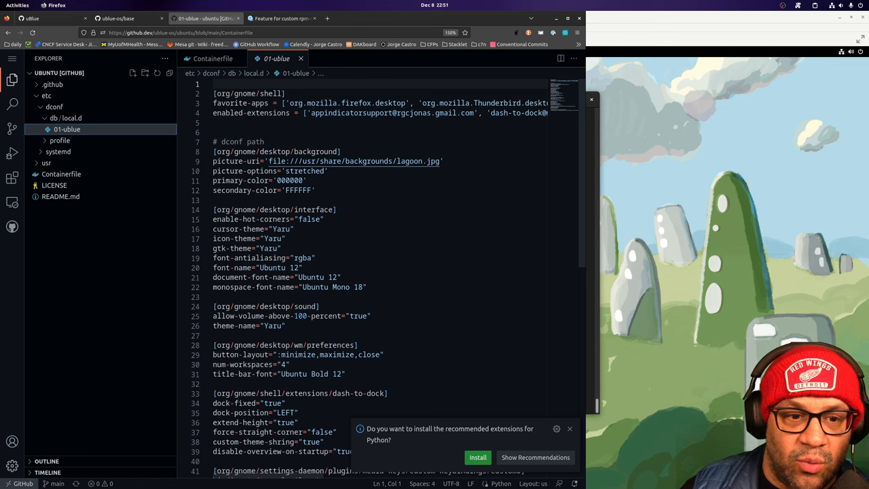
- Read through the 01-ublue GNOME settings, then expand profile and systemd/system to reach dconf-update.service
scroll(down, 3)
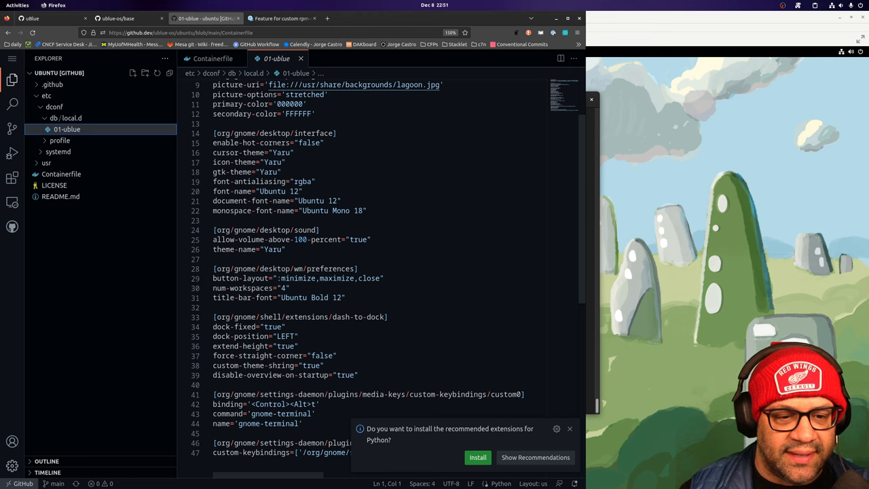
scroll(down, 3)
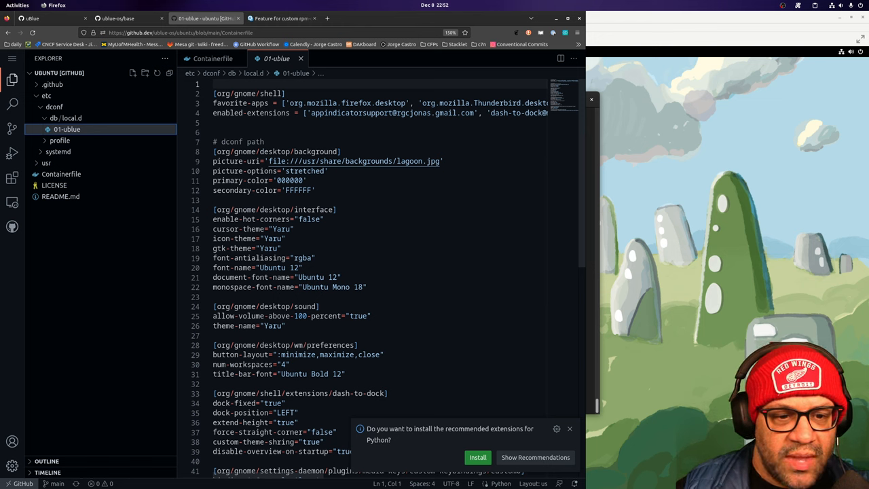
click(60, 140)
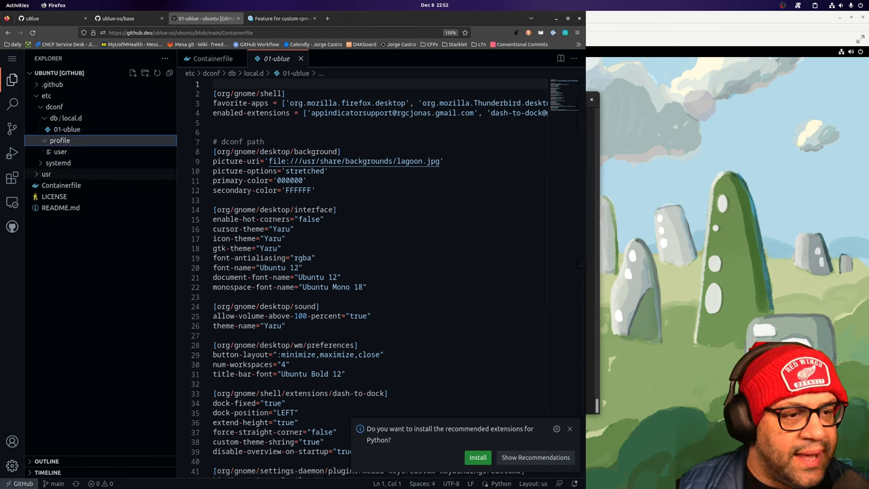
click(82, 174)
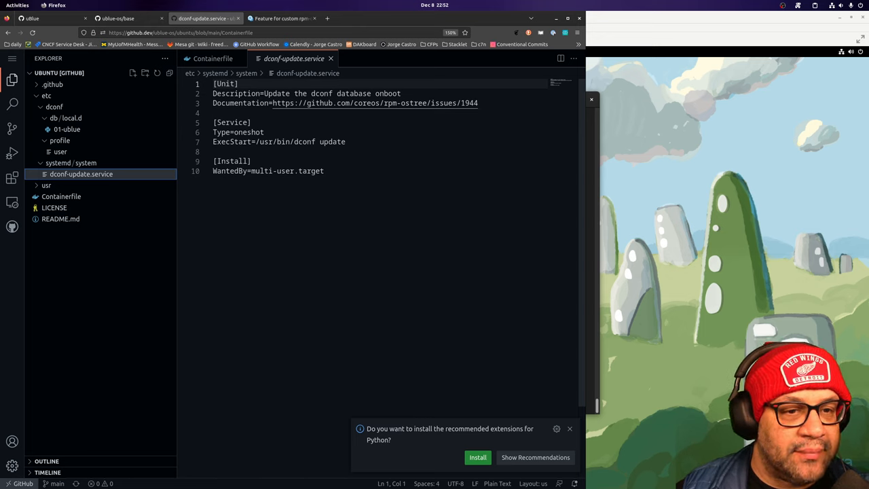
click(61, 195)
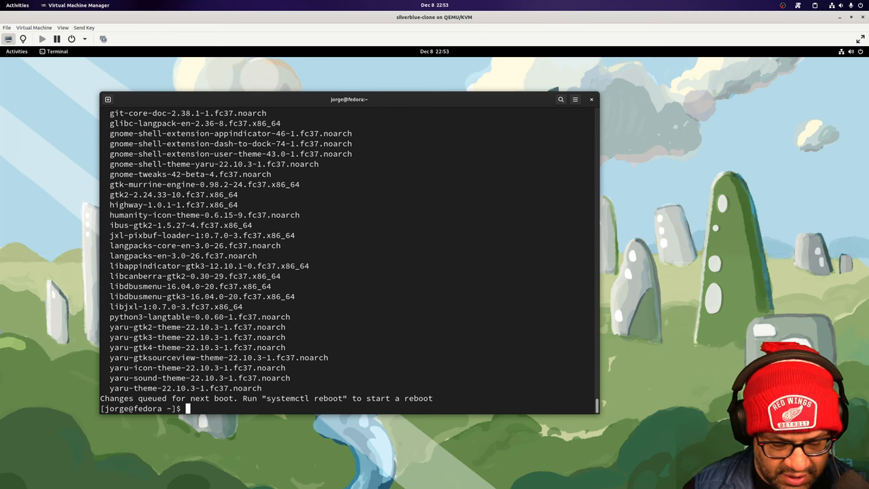
- Run 'sudo reboot' in the VM and switch back to the Containerfile in github.dev while it restarts
text(sudo reboot)
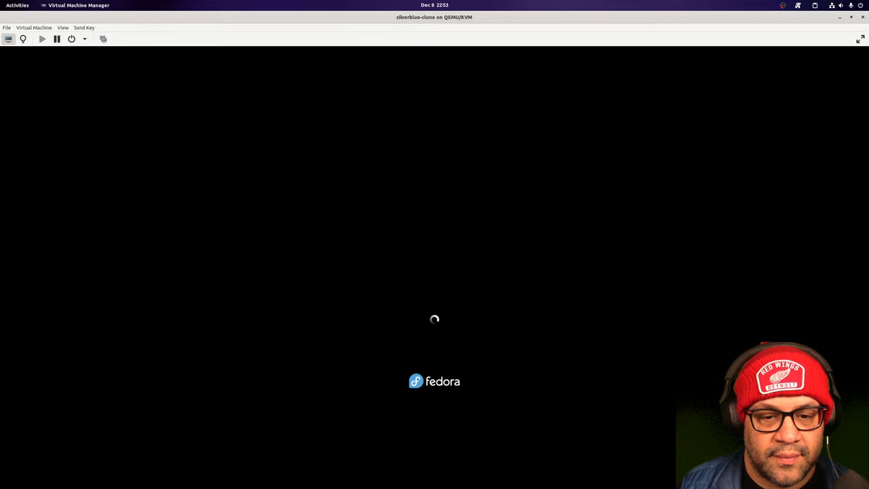
key(alt+Tab)
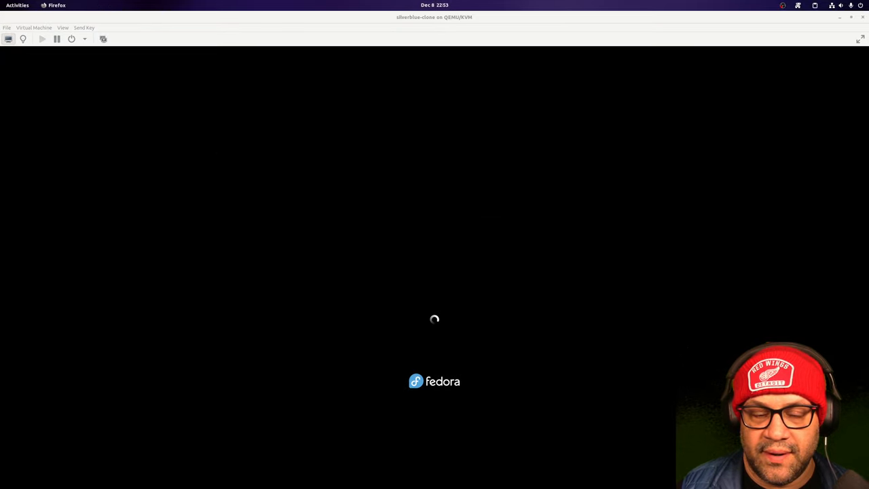
key(alt+Tab)
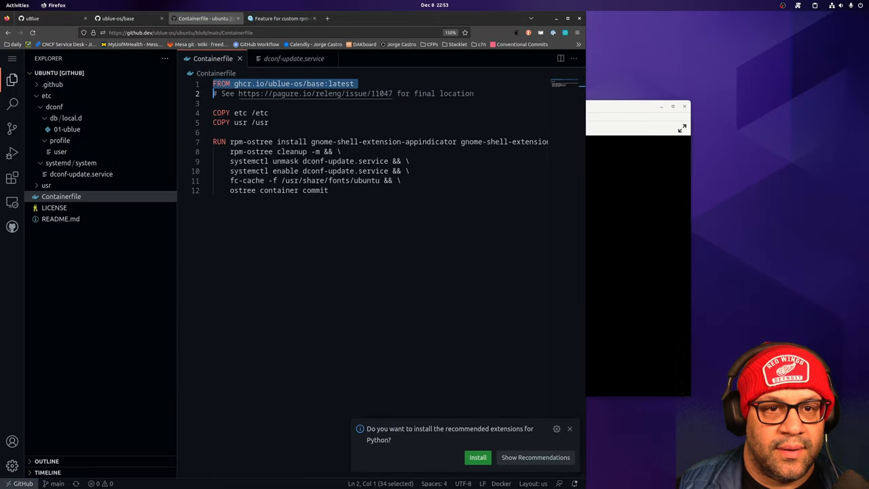
- Switch to the Virtual Machine Manager window showing the rebooted VM's GNOME login for jorge
click(203, 19)
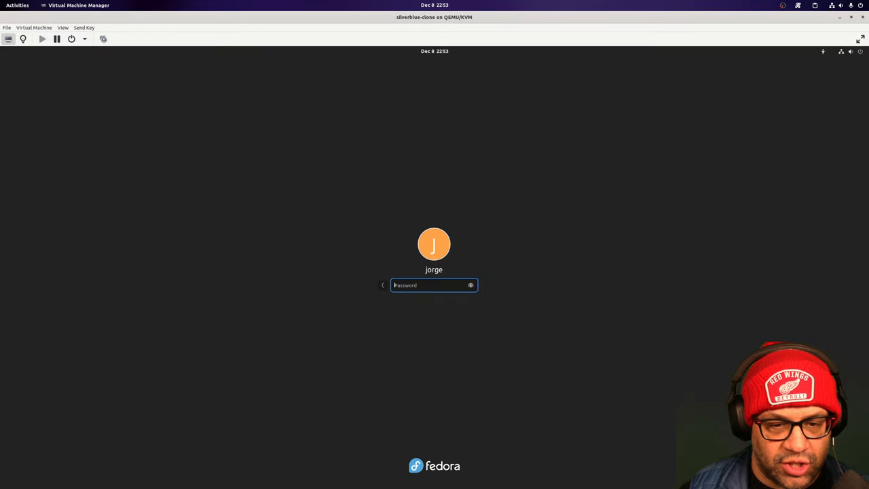
- Log in as jorge and authenticate the software-repository setup so the Flathub first-boot swap starts
text(password)
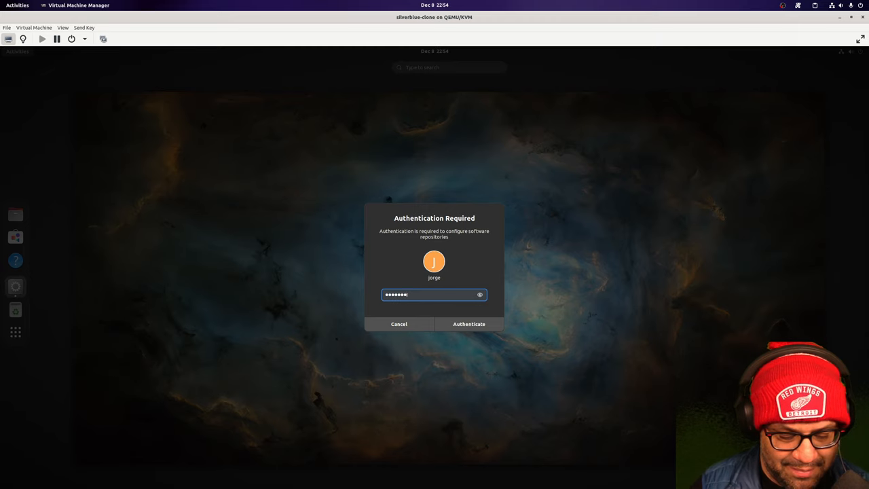
click(468, 323)
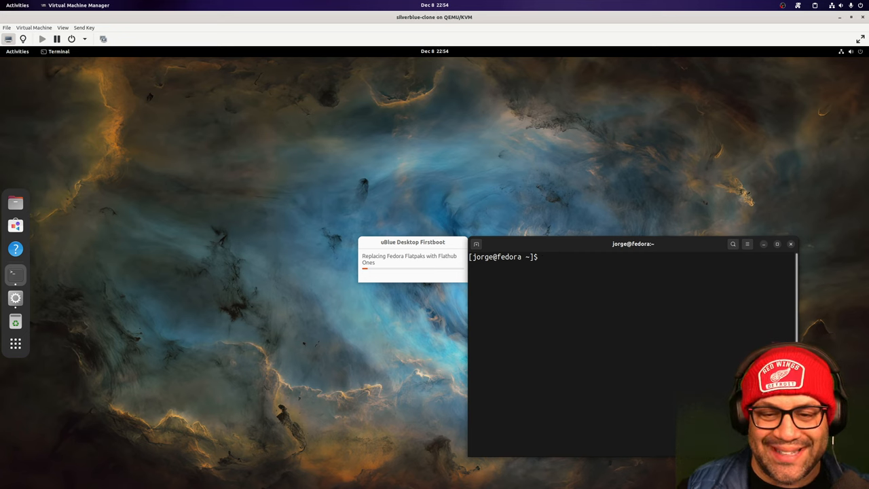
right_click(543, 257)
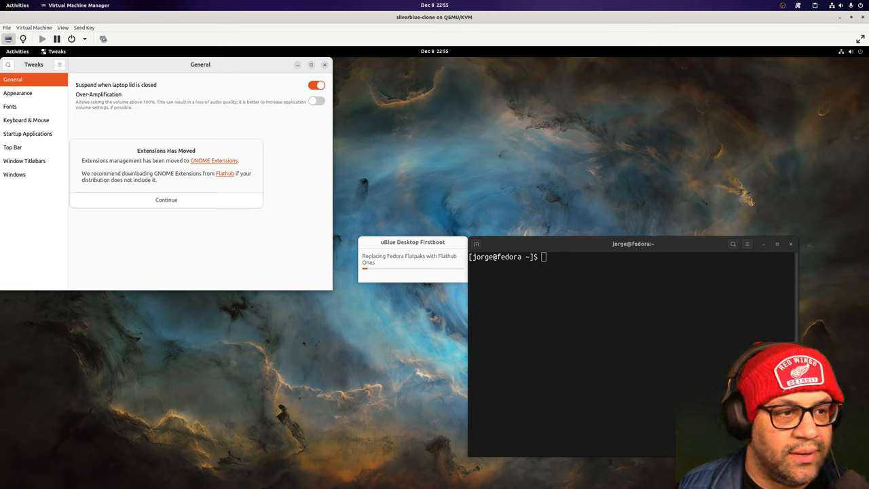
click(18, 92)
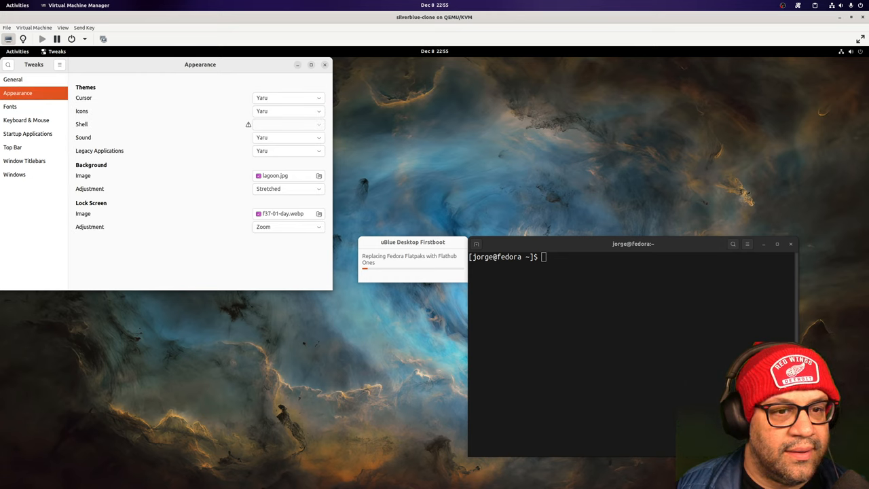
click(10, 106)
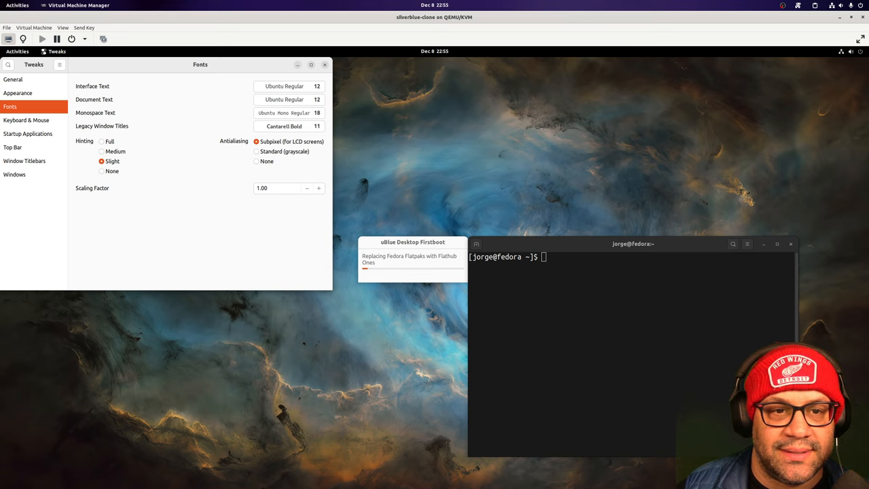
click(323, 65)
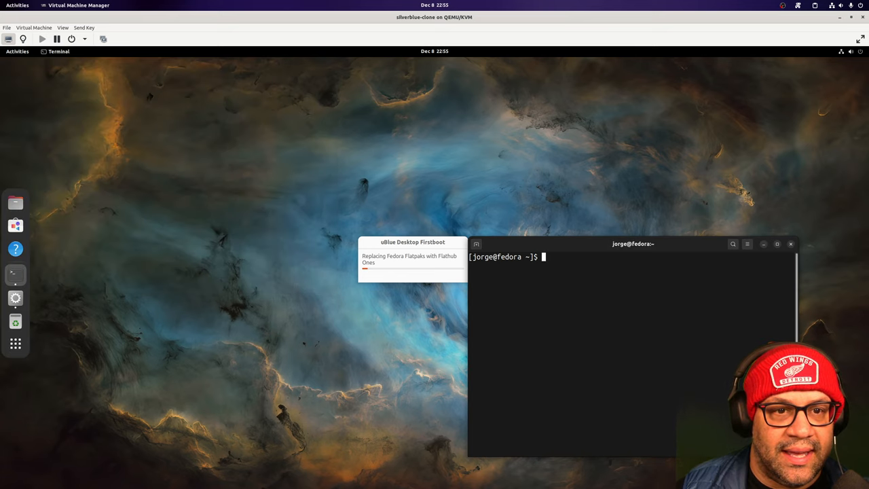
- Drag the VM's terminal window higher and to the right, clear of the authentication dialog
drag(632, 244, 657, 144)
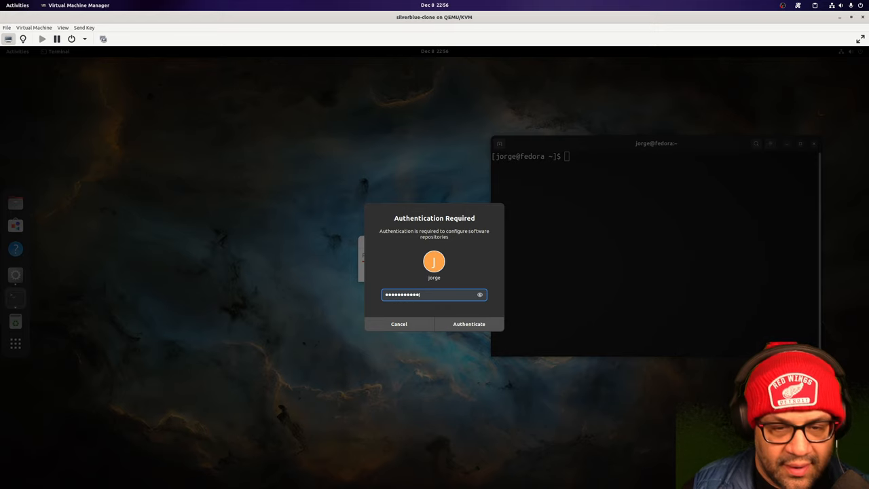
- Approve the repository configuration authentication request in the VM
click(470, 323)
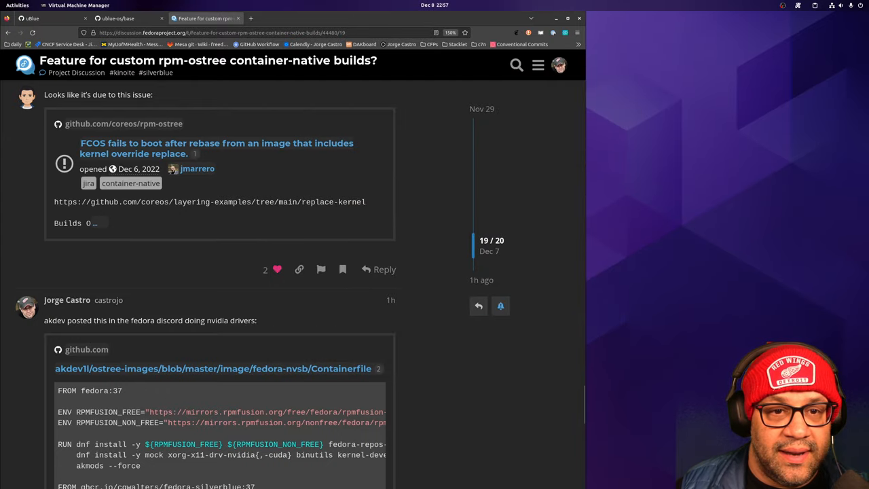
- Open akdev1l's NVIDIA drivers Containerfile link in a new tab and read through the snippet to the thread's end
scroll(down, 3)
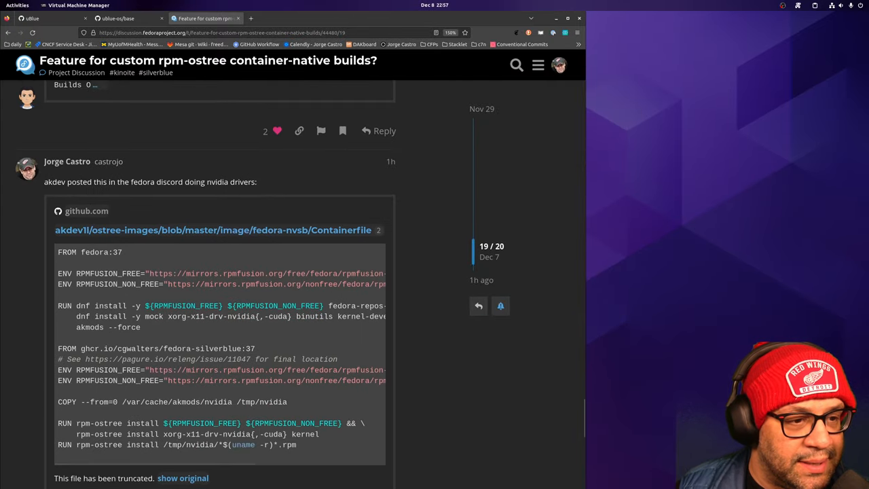
click(212, 230)
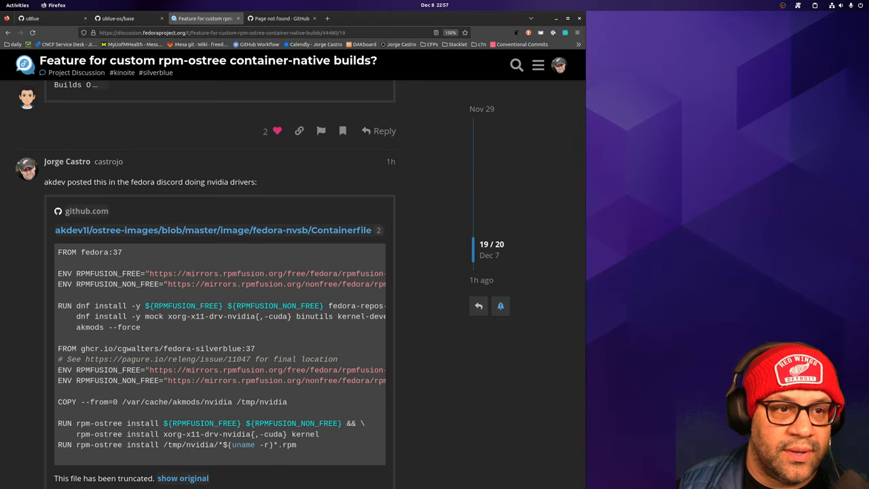
scroll(down, 3)
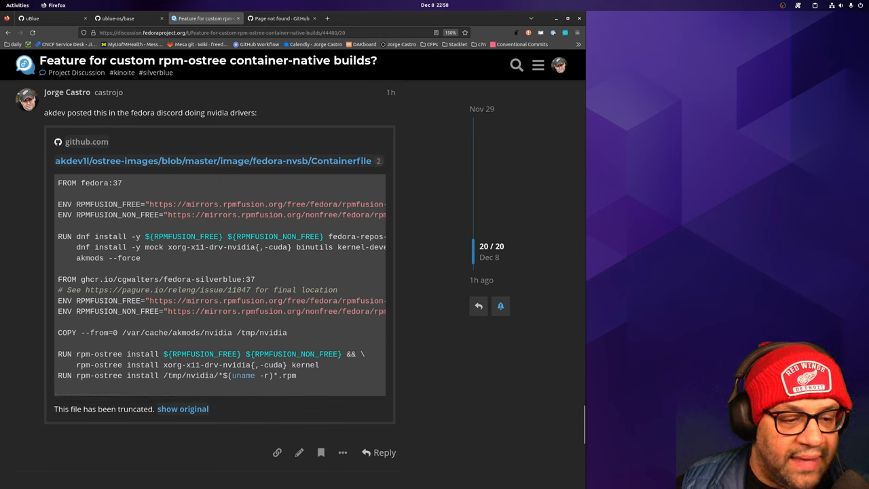
scroll(right, 3)
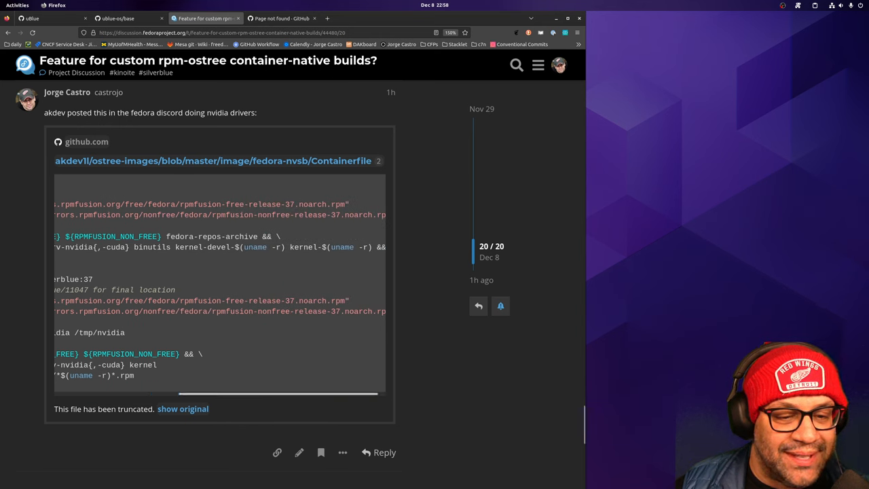
scroll(left, 3)
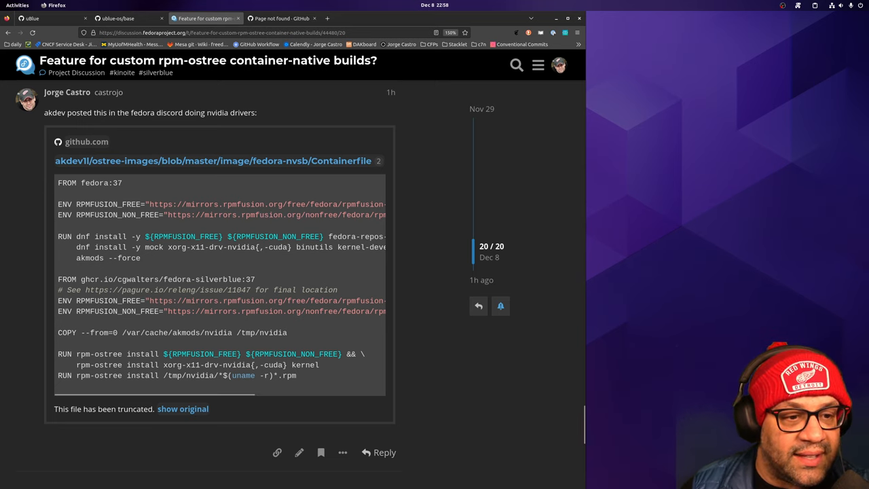
scroll(down, 3)
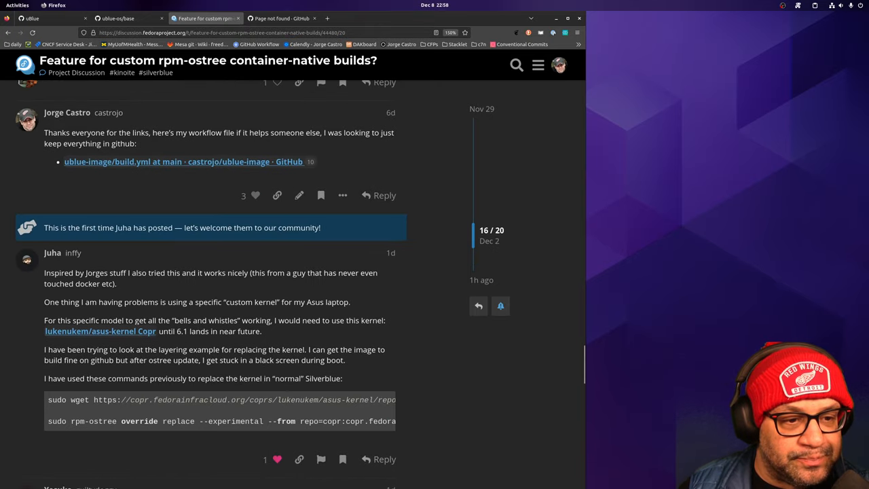
scroll(down, 3)
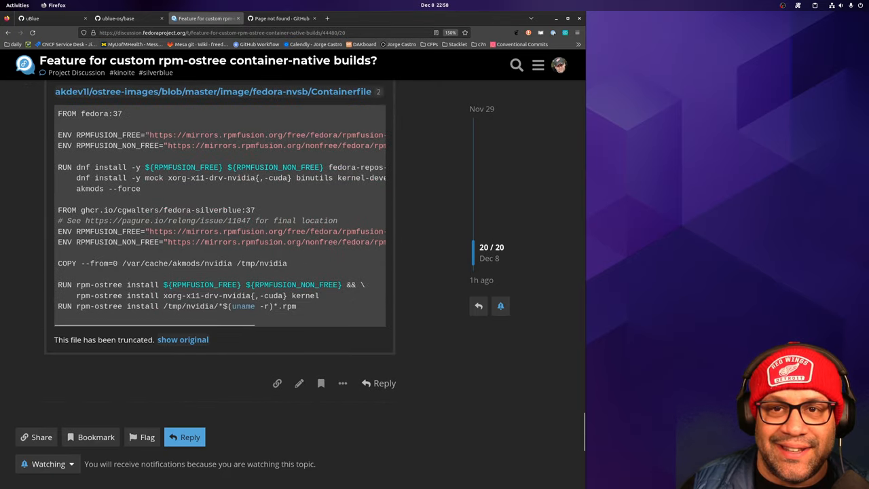